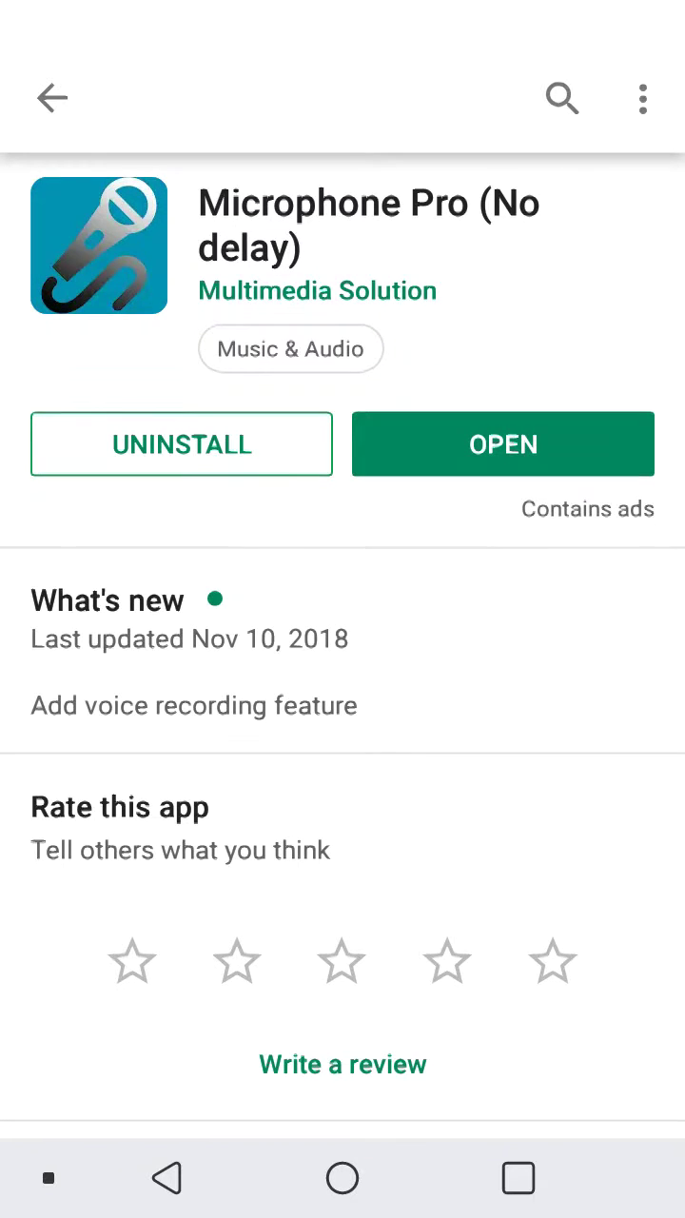
# - Confirm Microphone Pro shows as installed, then leave the Play Store for Settings > General
pyautogui.click(54, 99)
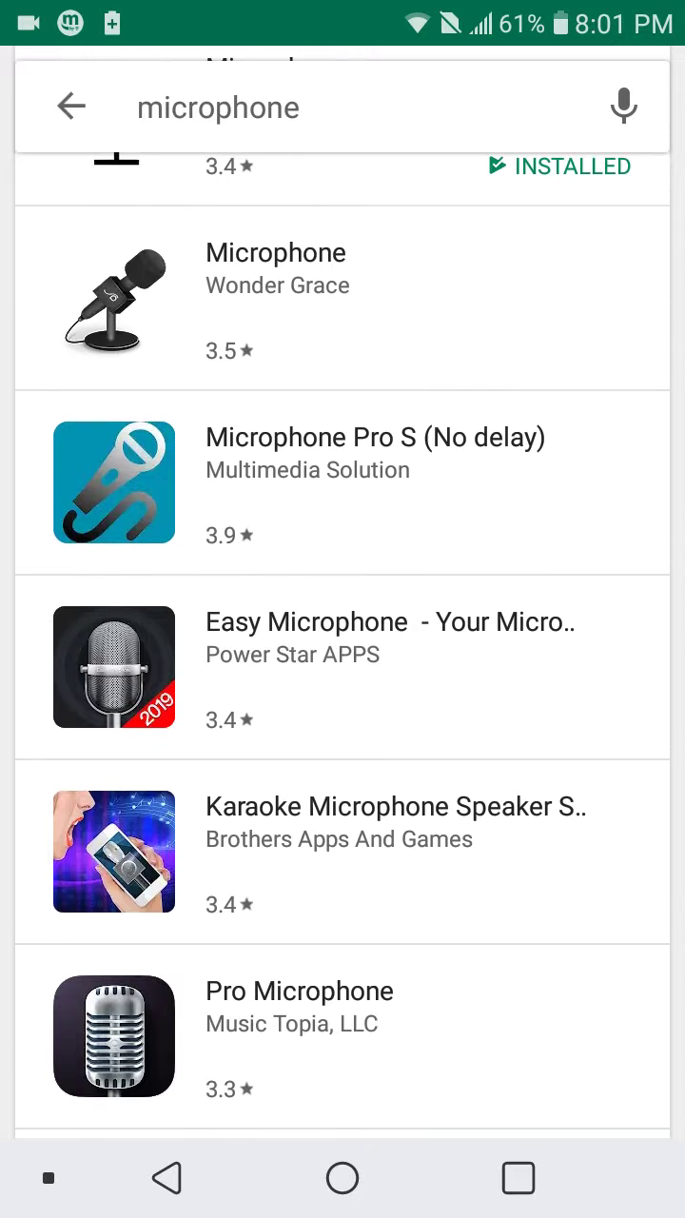
pyautogui.scroll(-3)
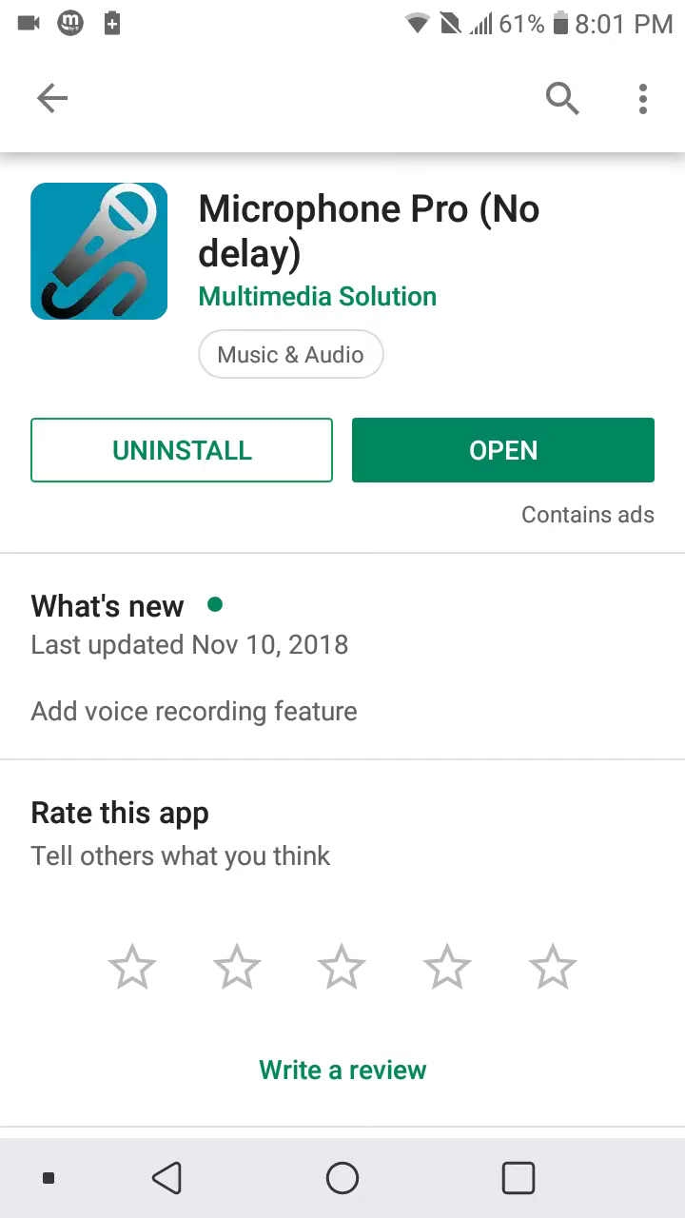
pyautogui.click(343, 1179)
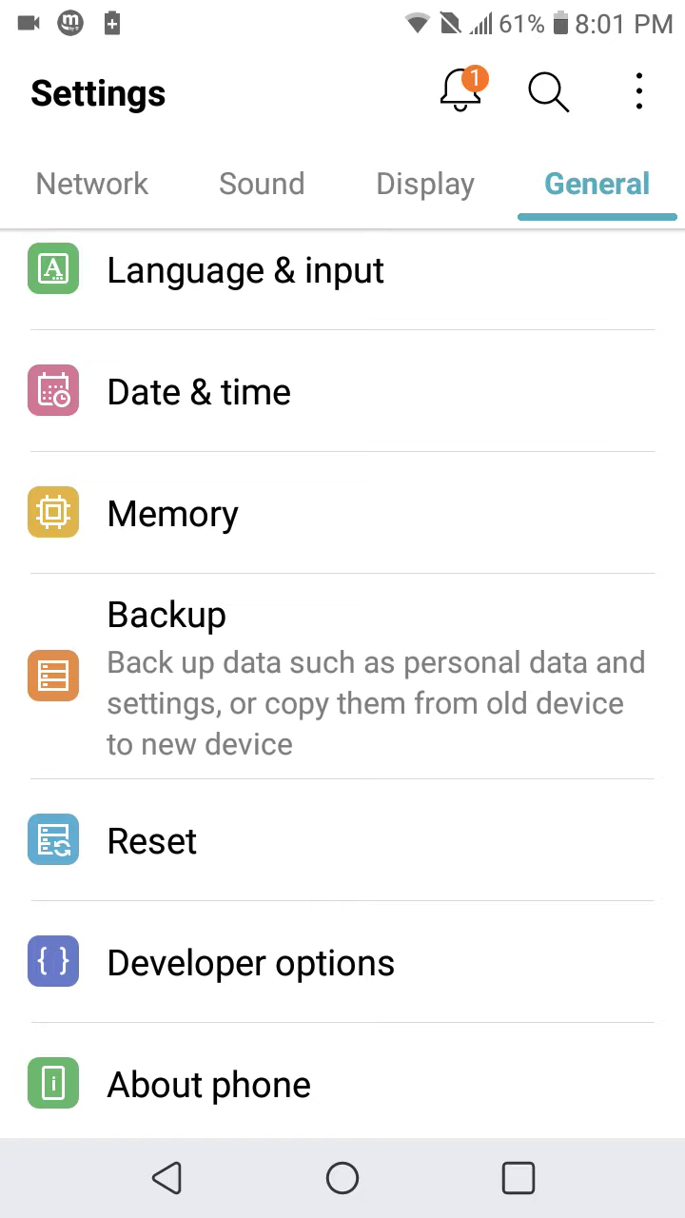
pyautogui.click(208, 1085)
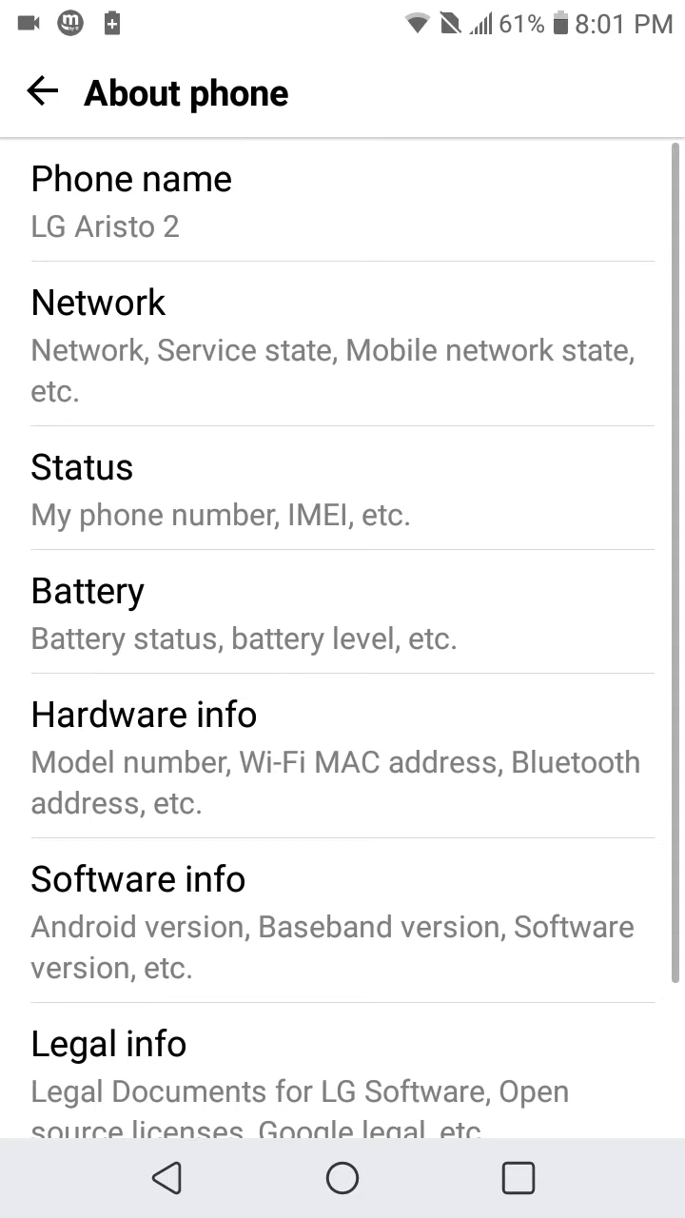
pyautogui.click(137, 879)
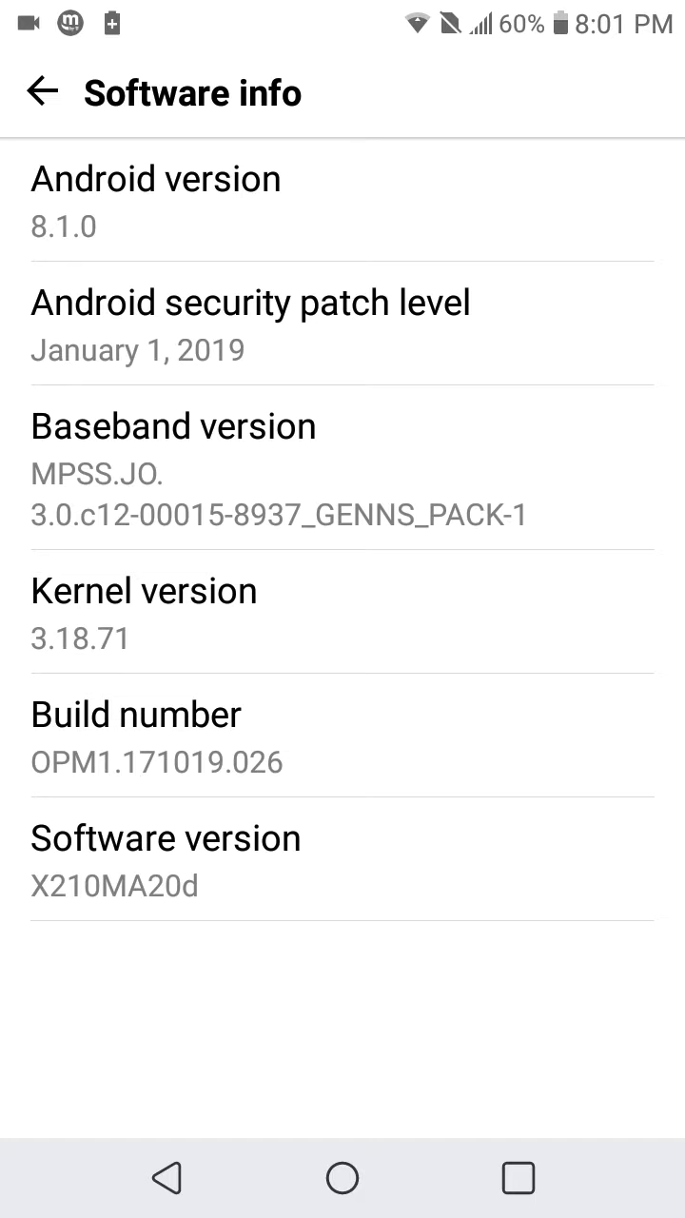
pyautogui.click(41, 91)
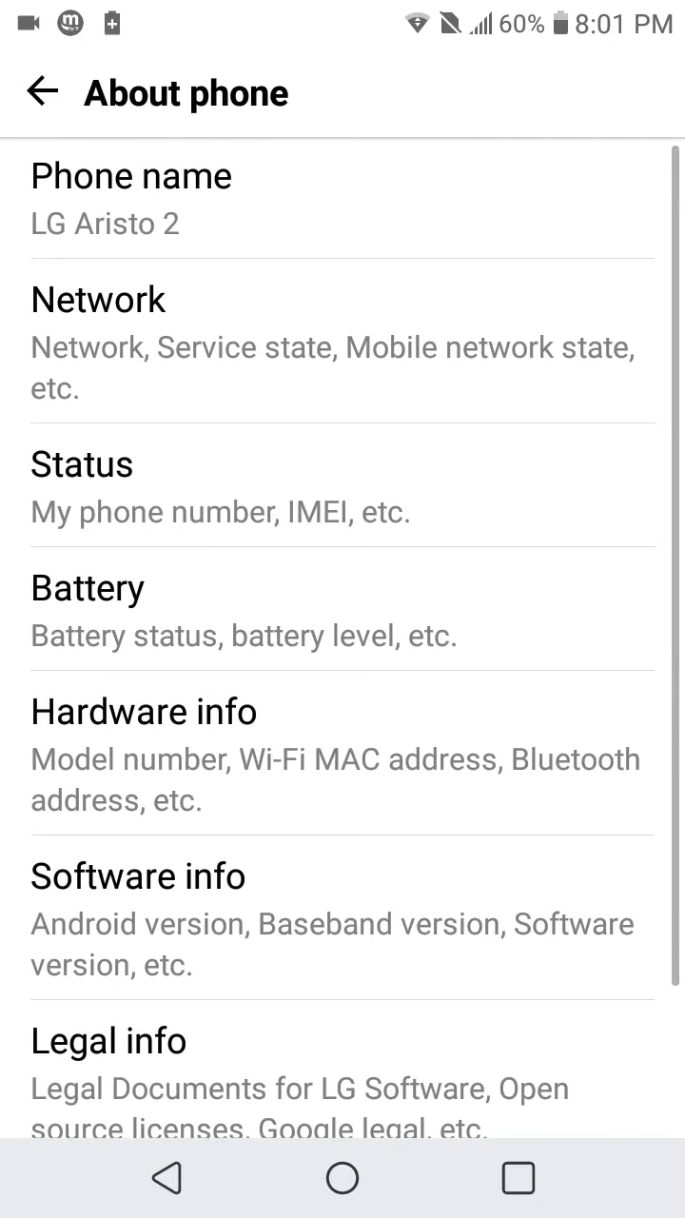
pyautogui.scroll(-3)
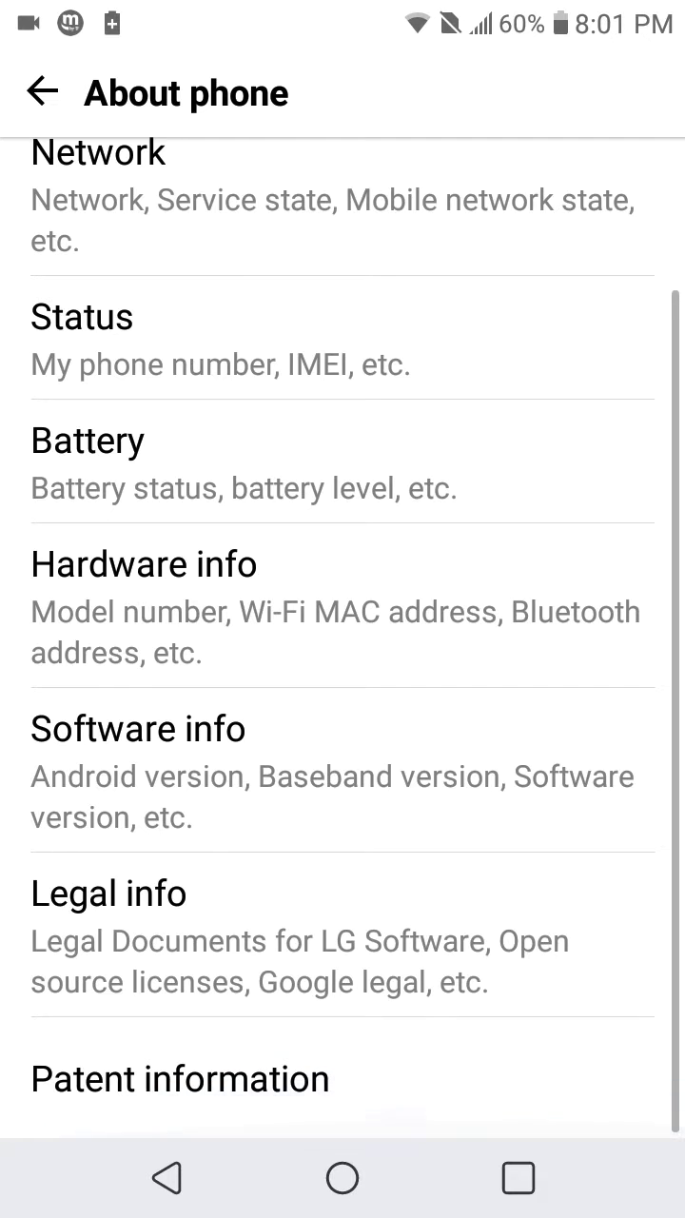
pyautogui.click(40, 92)
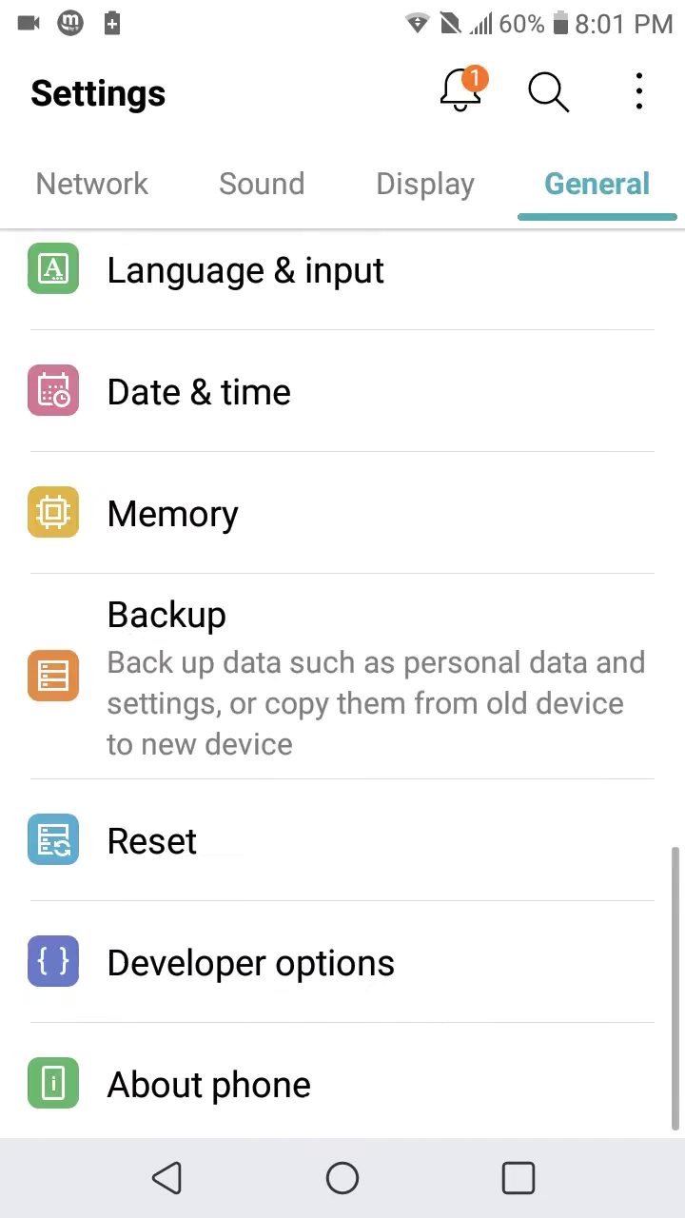
# - In Developer options, set Select USB Configuration to Audio Source and return home
pyautogui.click(251, 963)
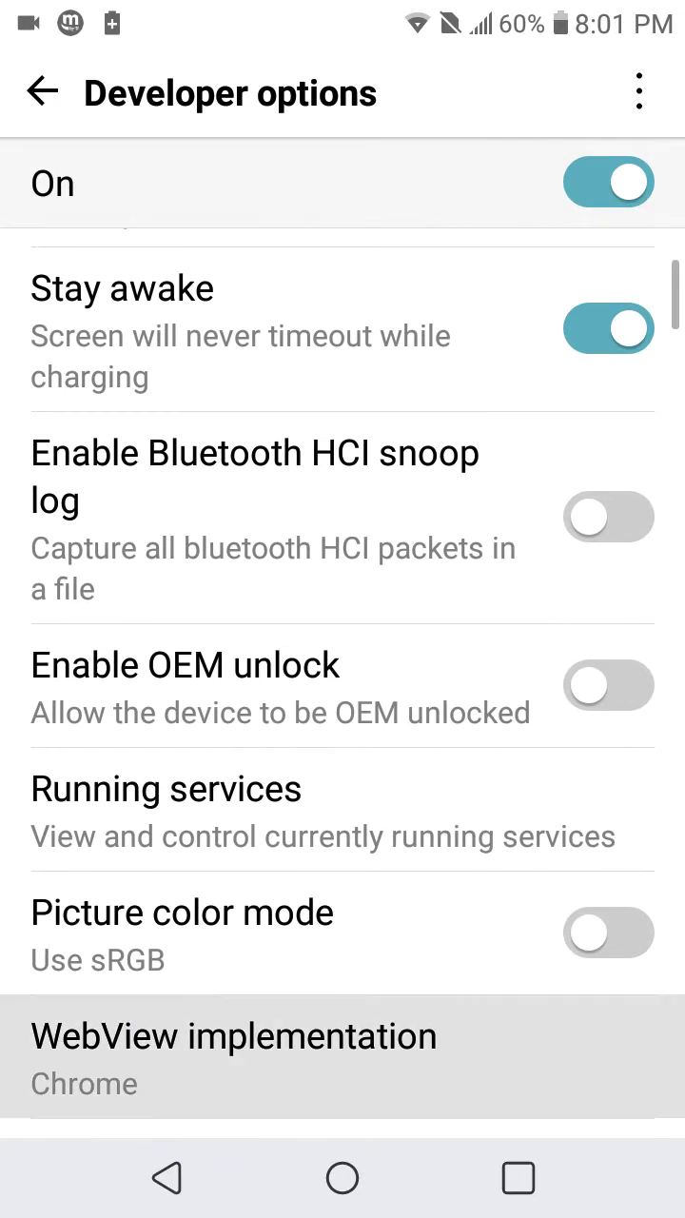
pyautogui.scroll(-3)
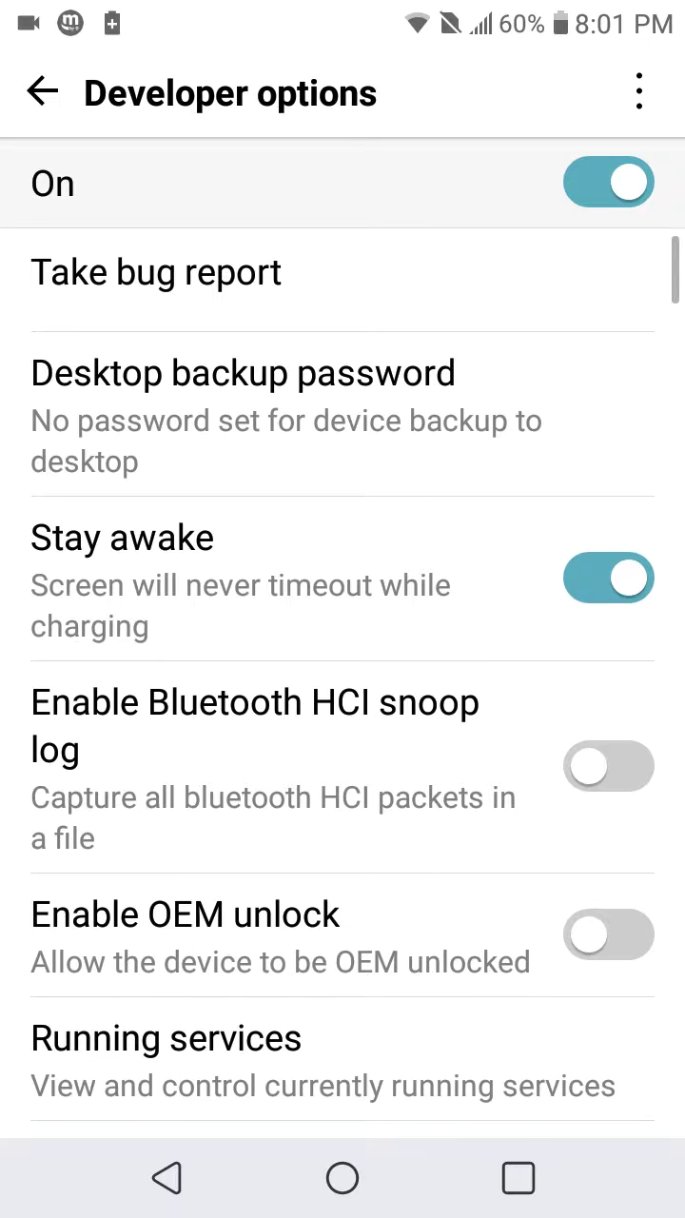
pyautogui.scroll(-3)
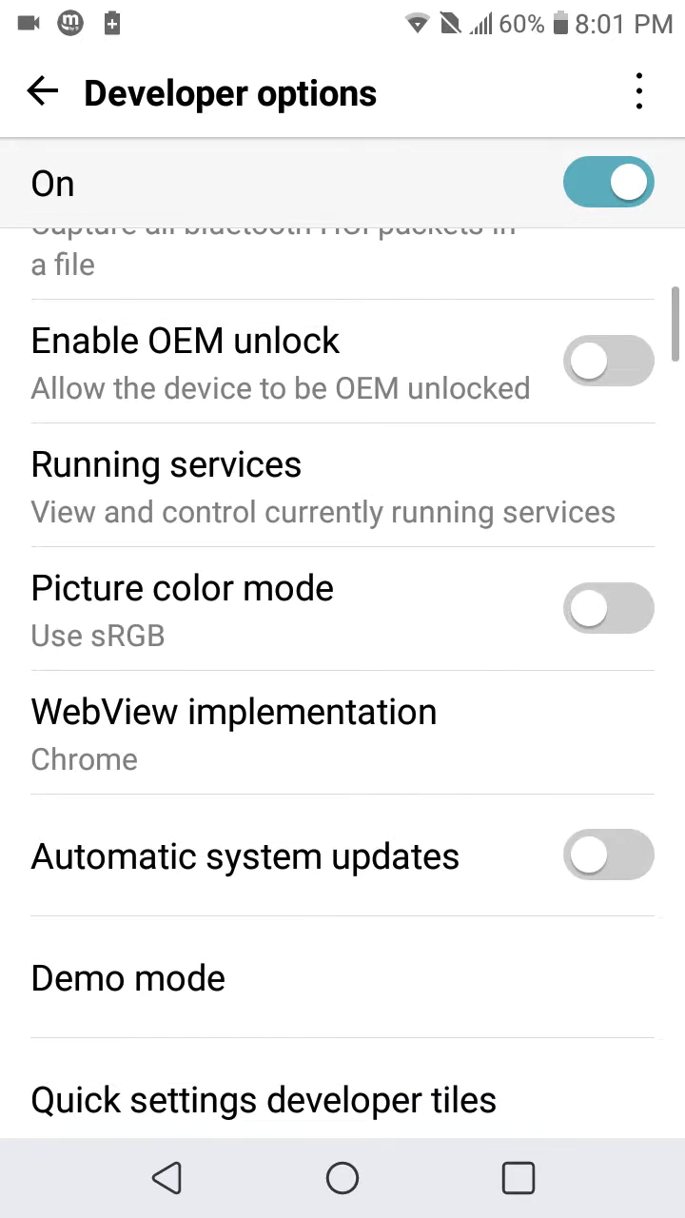
pyautogui.scroll(-3)
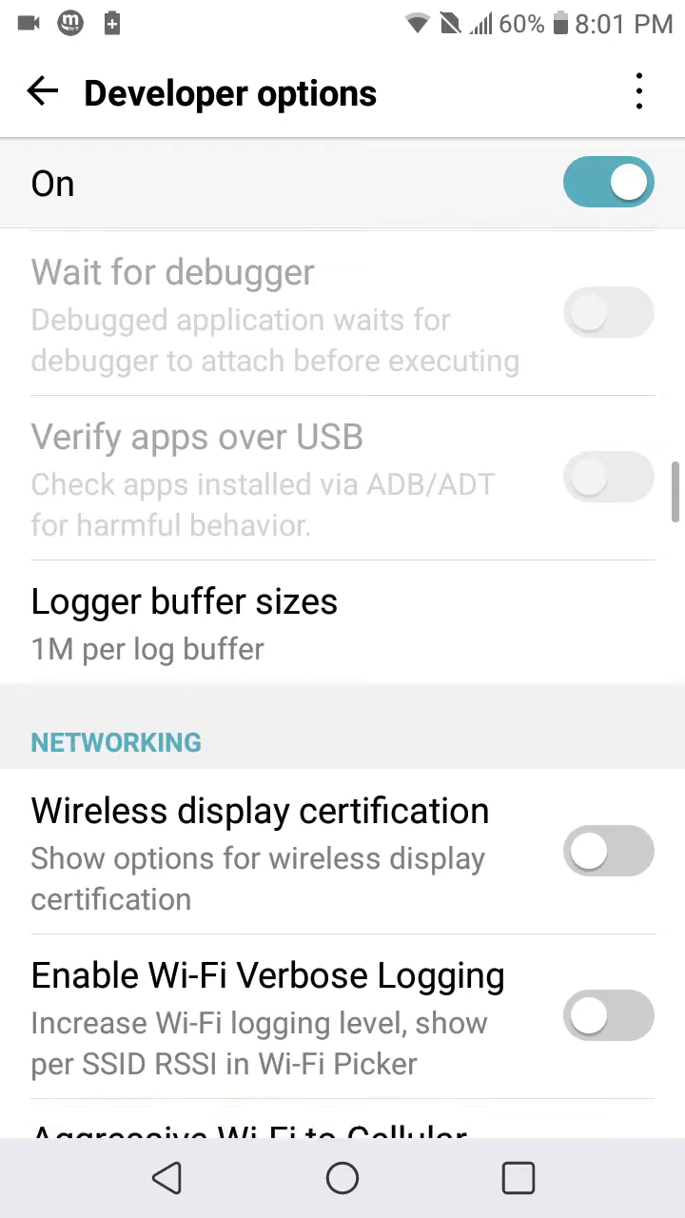
pyautogui.scroll(-3)
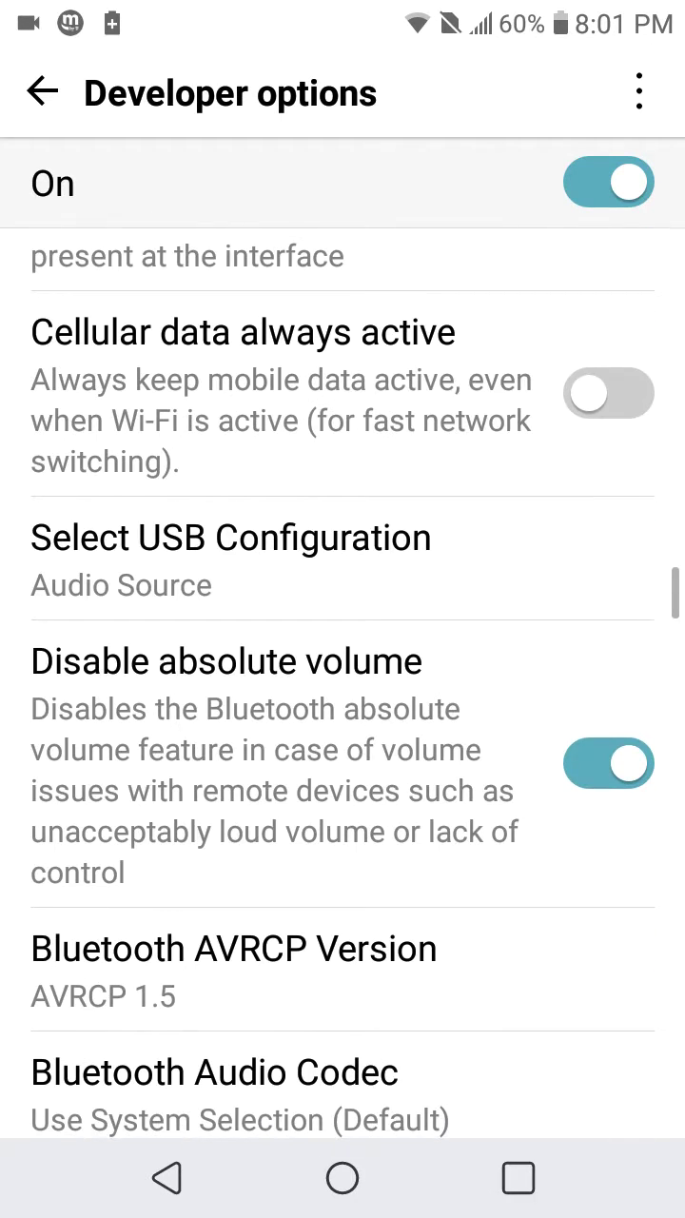
pyautogui.click(229, 560)
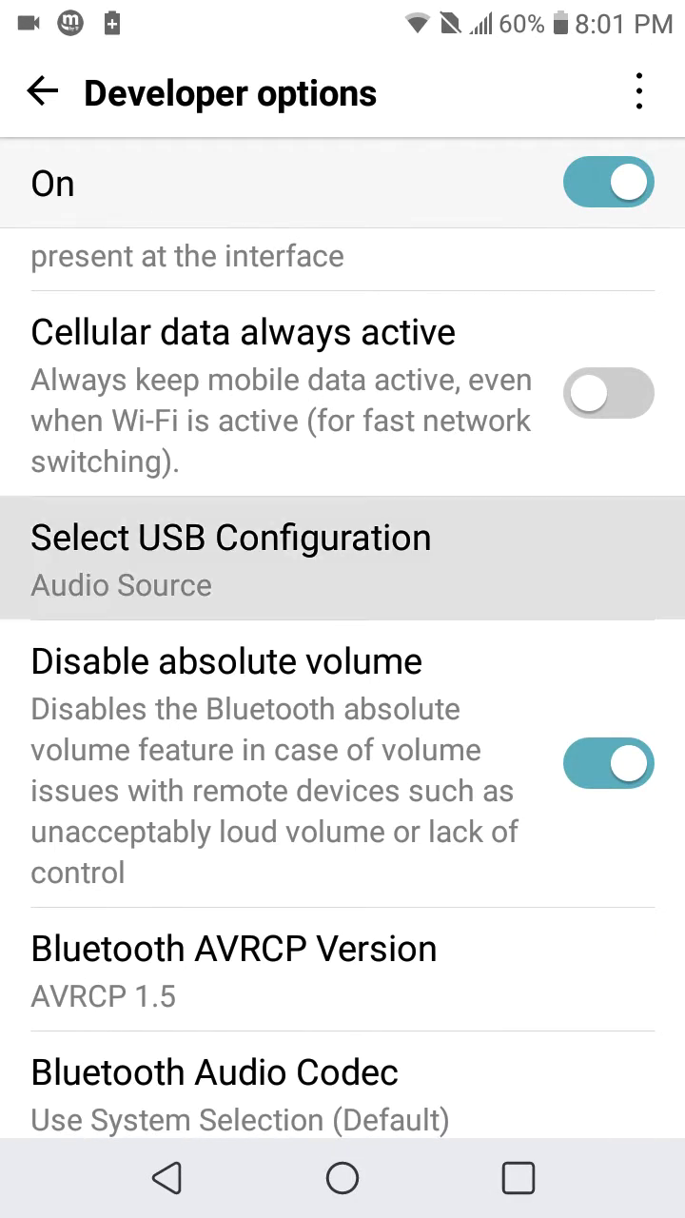
pyautogui.click(230, 537)
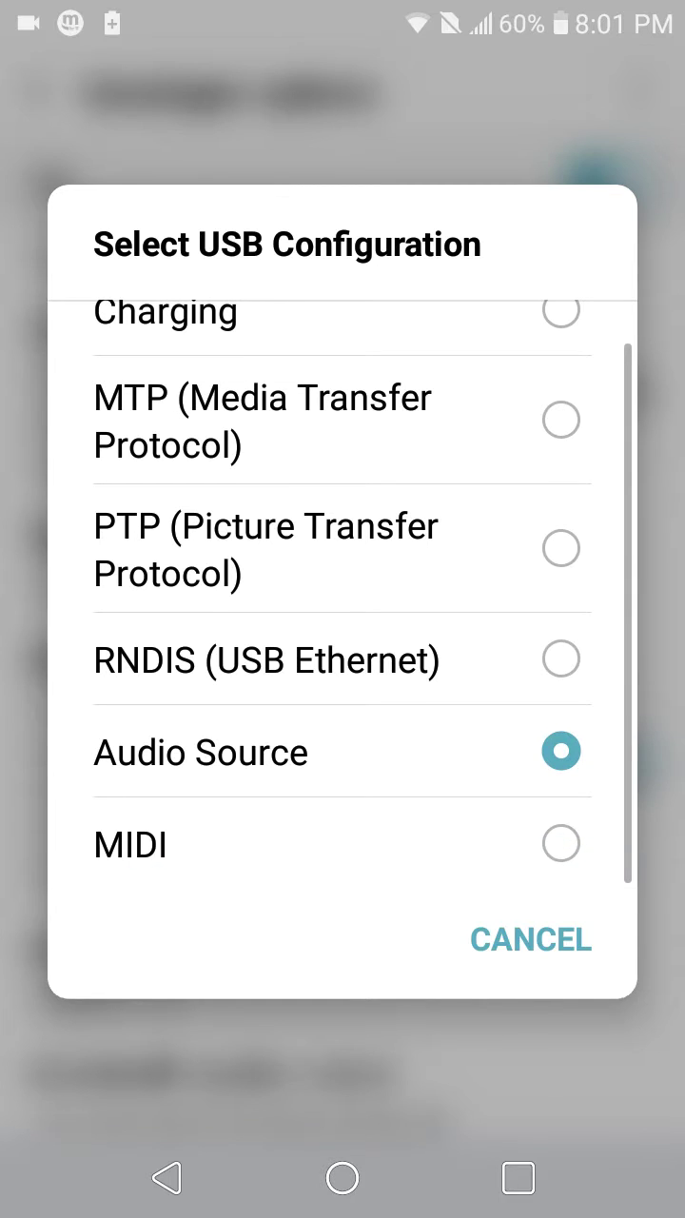
pyautogui.click(530, 941)
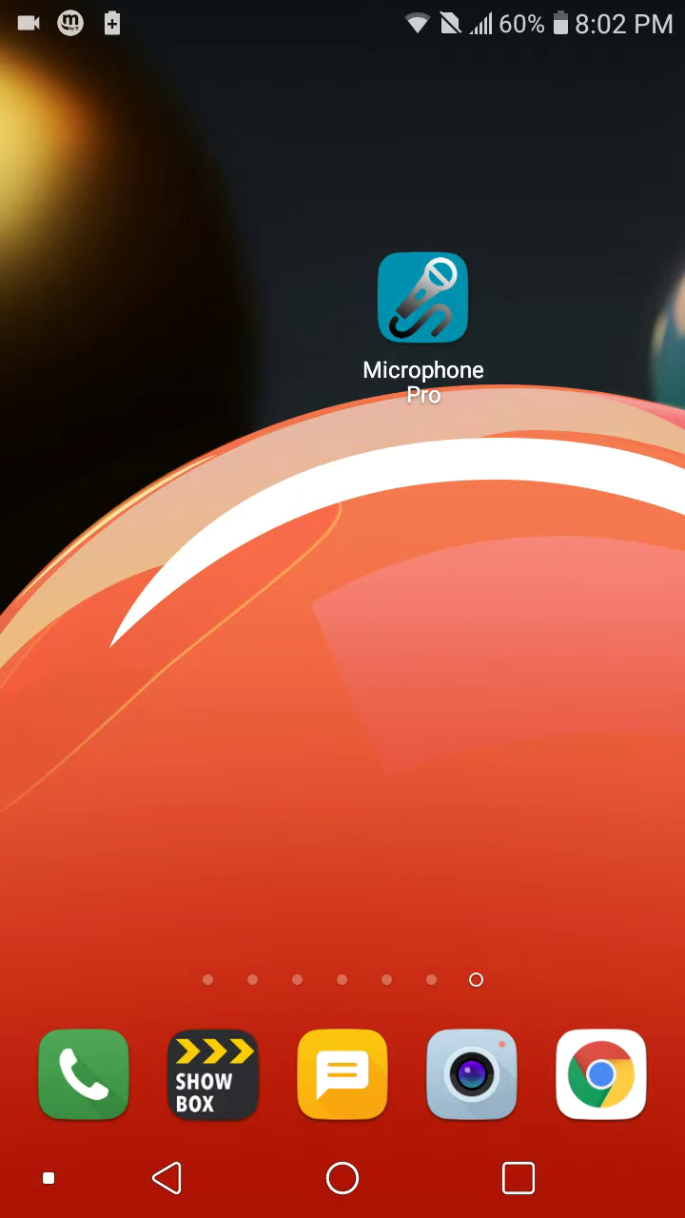
# - Launch Microphone Pro from the home screen and switch its microphone on (ORIGIN, 16000 Hz, 480 buffer)
pyautogui.click(425, 303)
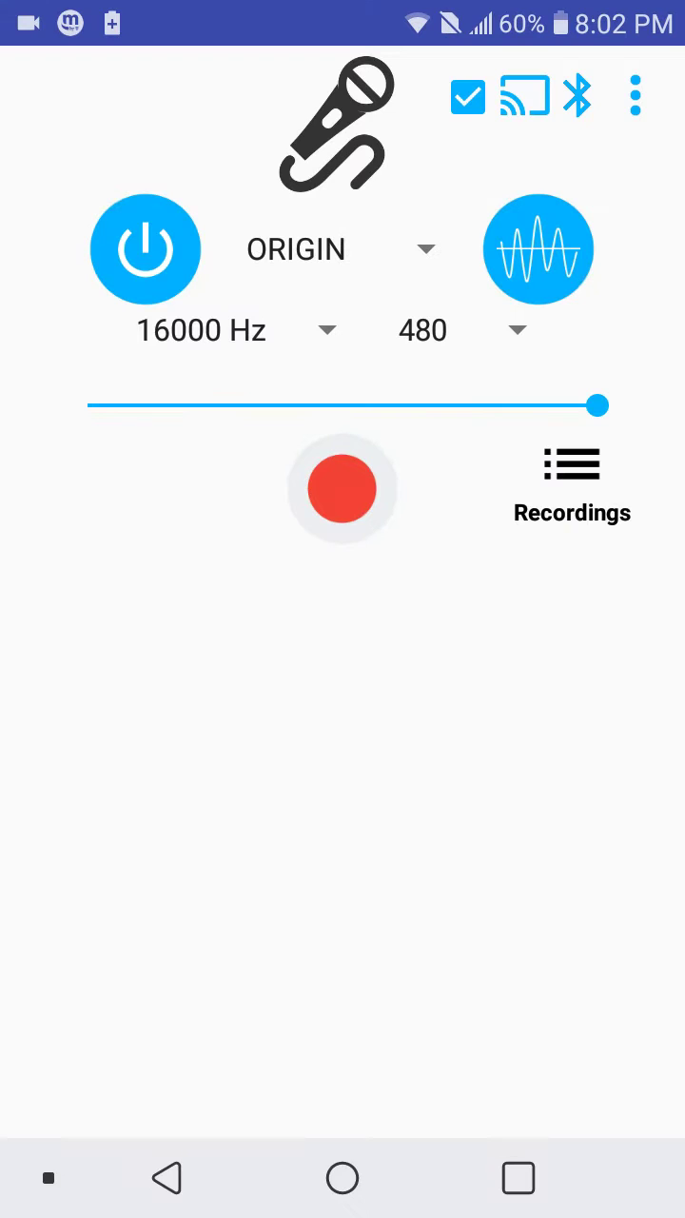
pyautogui.click(145, 249)
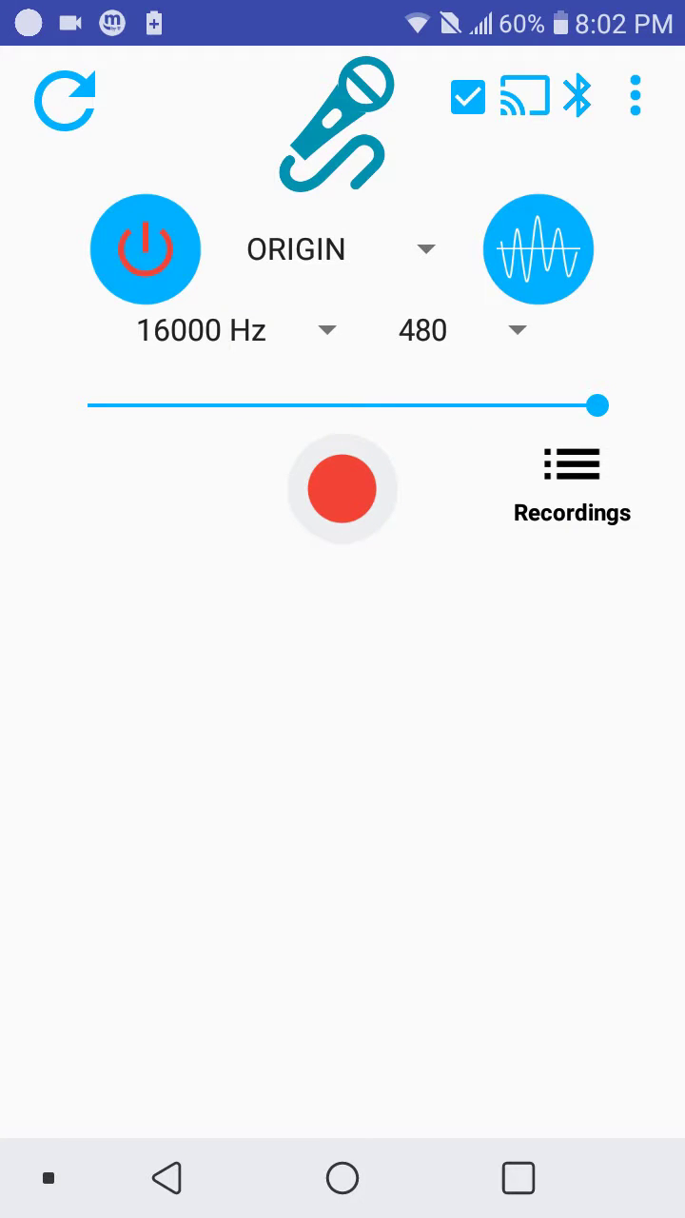